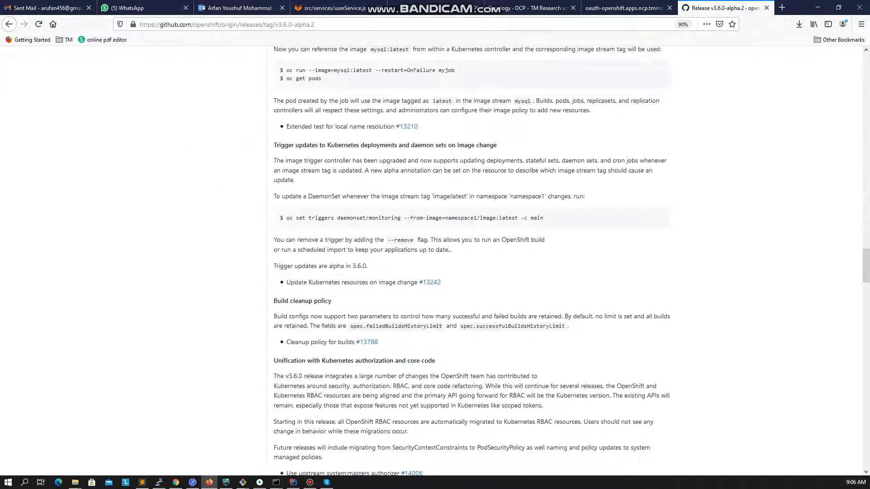
Reveal the release Assets list, then open the extracted openshift-origin-client-tools windows folder
scroll("down", 3)
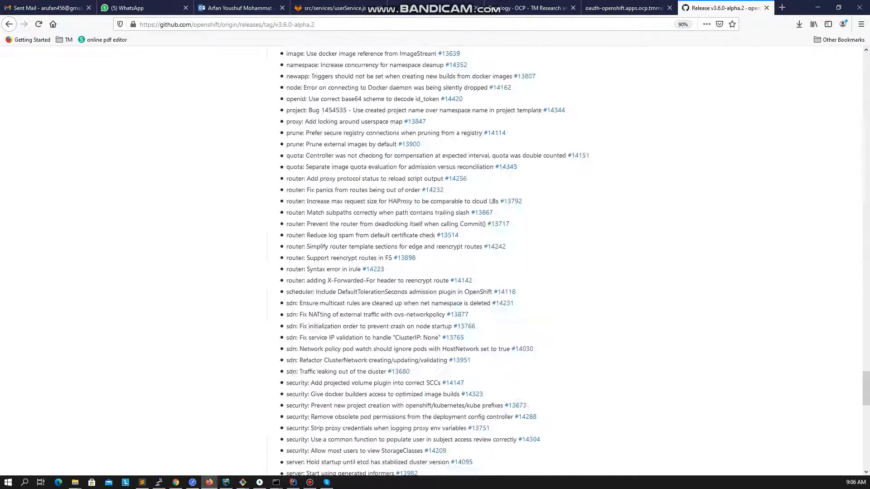
scroll("down", 3)
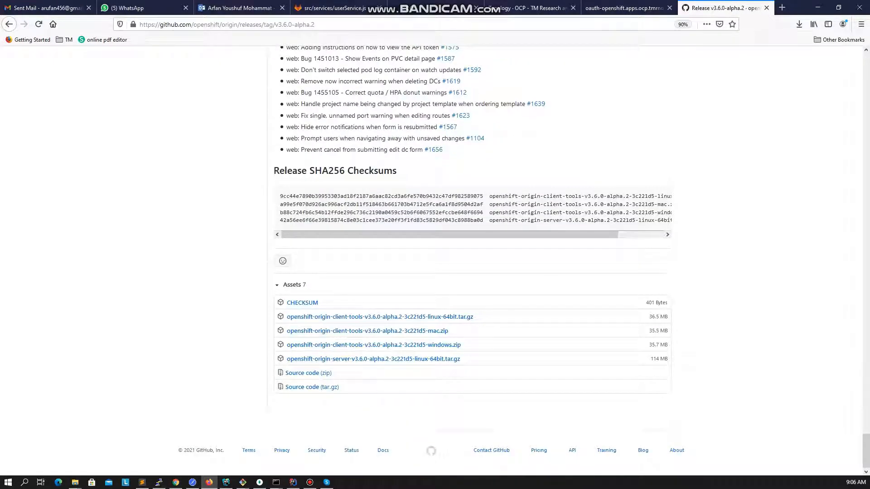
double_click(374, 344)
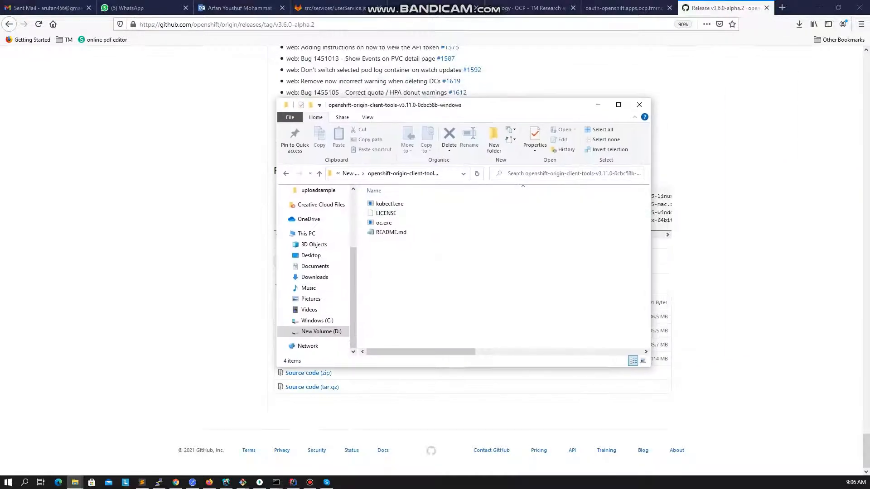
Maximize the Explorer window on D:\openshift-origin-client-tools-v3.11.0-0cbc58b-windows
left_click(617, 105)
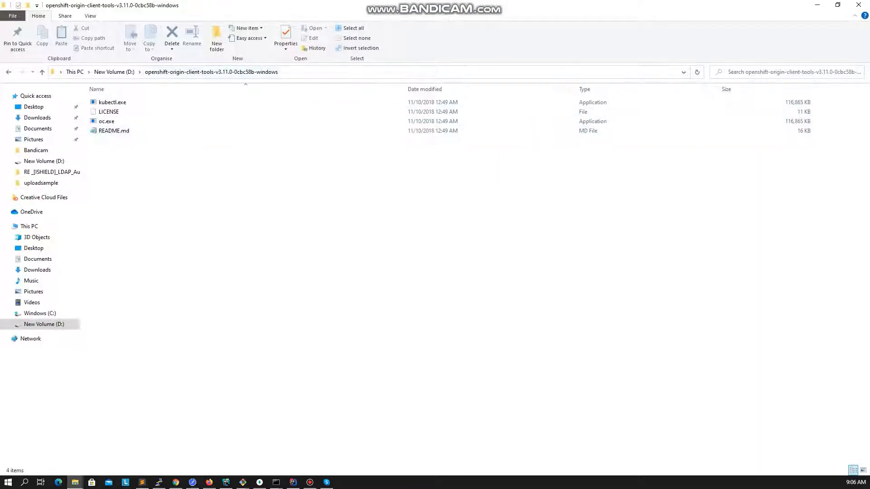
left_click(222, 73)
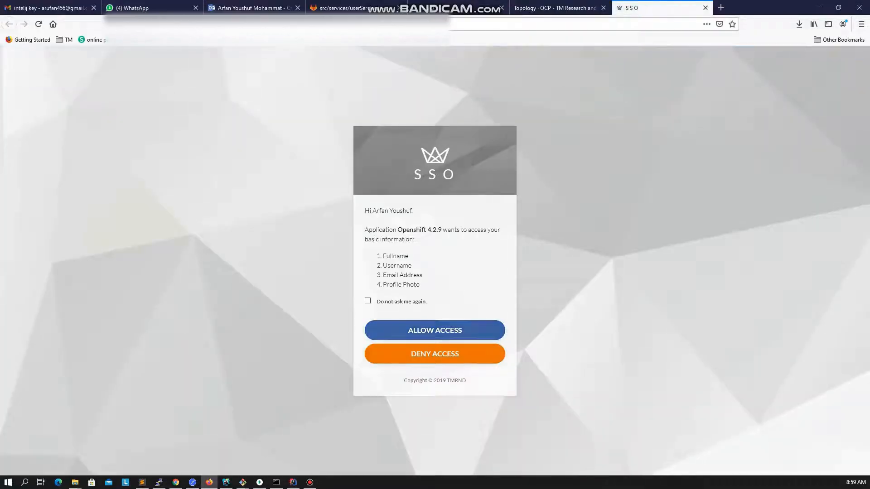
Allow the Openshift 4.2.9 SSO access request to reach the API token page
left_click(434, 330)
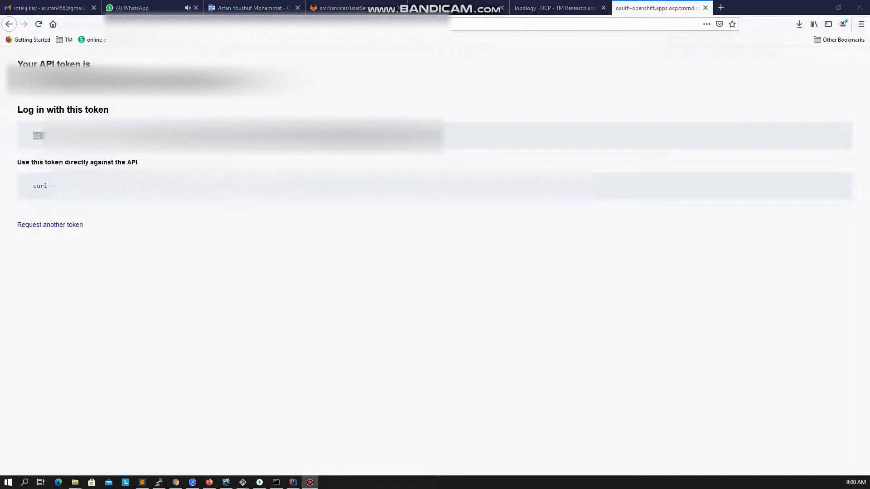
Start cmd and change to the client tools folder on drive D:
left_click(7, 481)
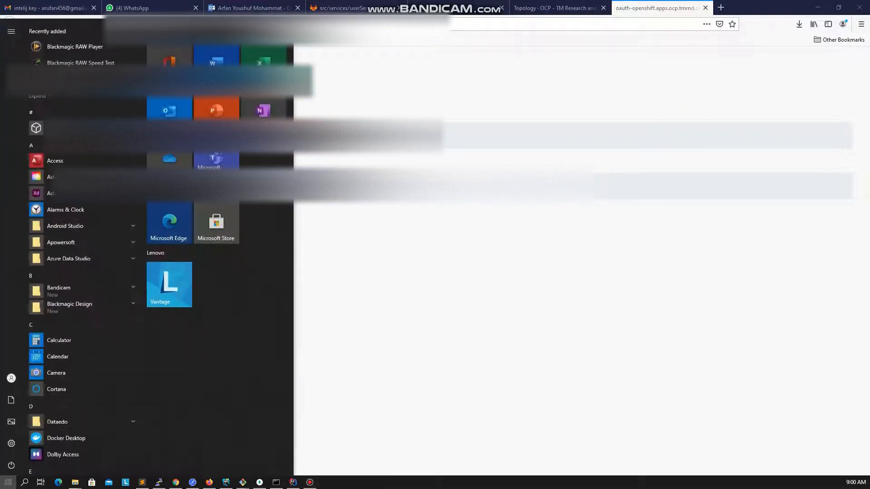
type("cmd")
type("cd")
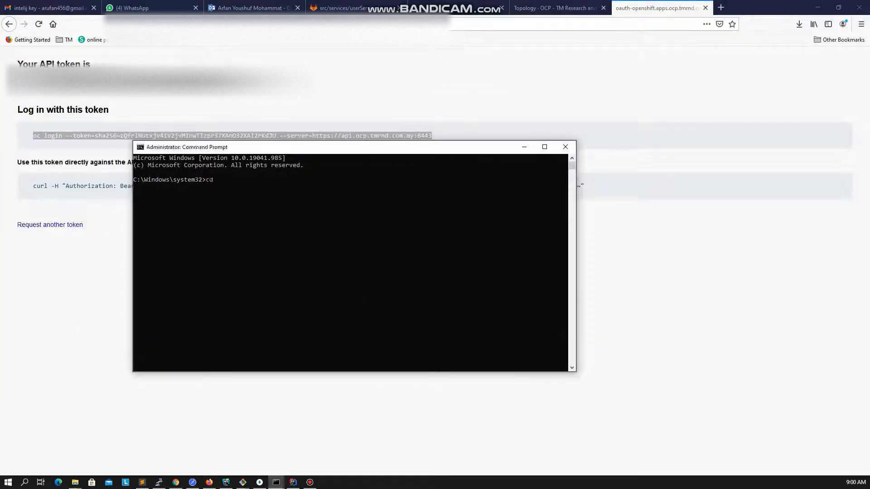
type("D:")
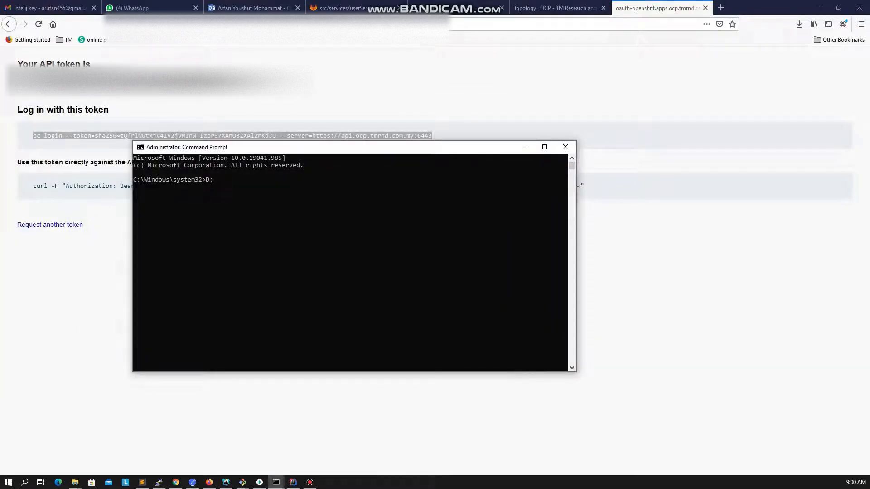
type("c")
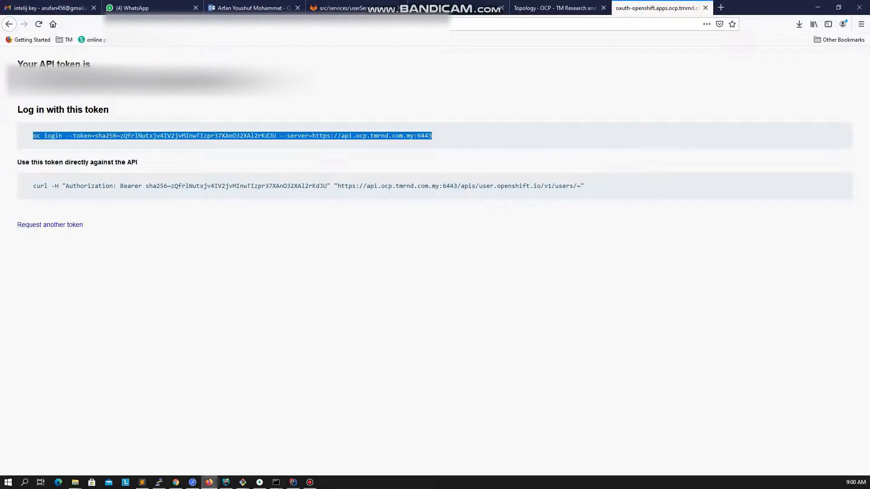
Run the copied oc login --token command against the OpenShift API server, landing in project eptwx
left_click(276, 481)
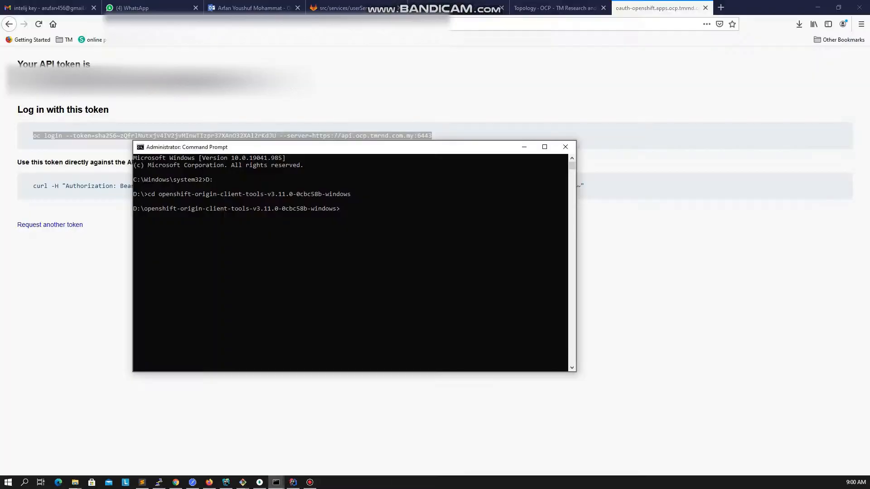
type("oc login --token=sha256~zQfrlNutxjv4IV2jvMInwTIzpr37XAnO32XAl2rKdJU --server=https://api.ocp.tmrnd.com.my:6443")
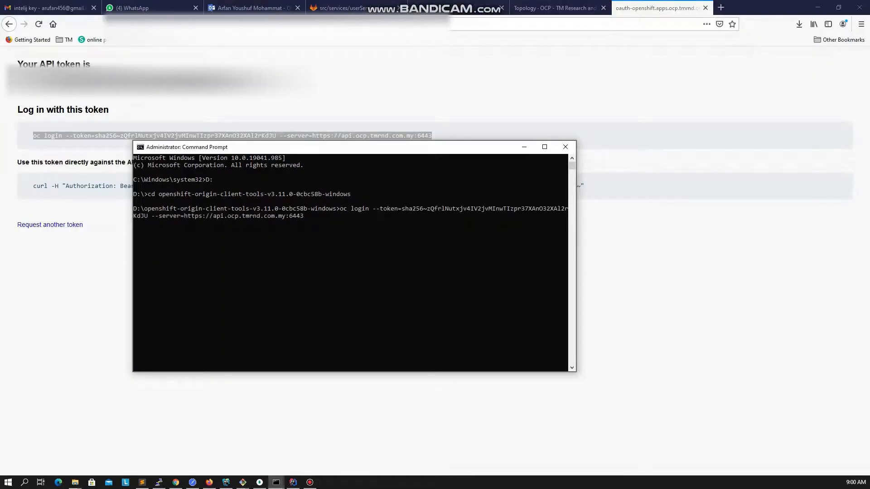
left_click(545, 146)
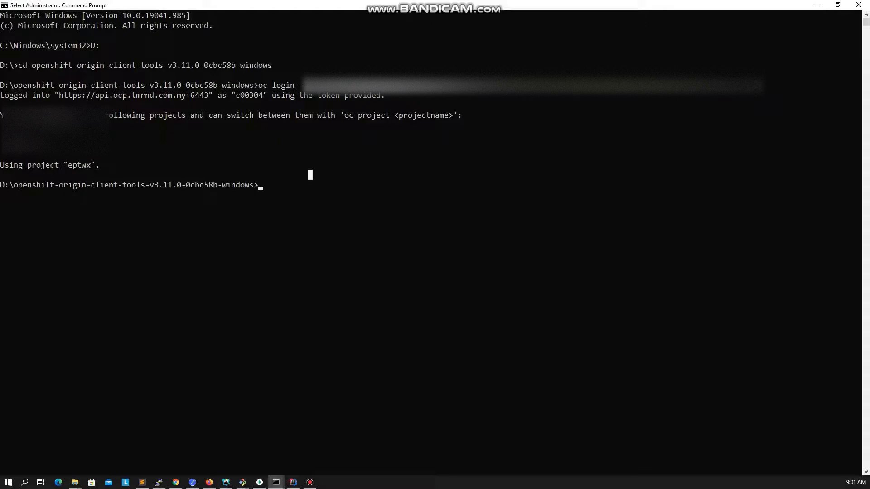
List the eptwx project's pods with oc get pods
type("oc get pods")
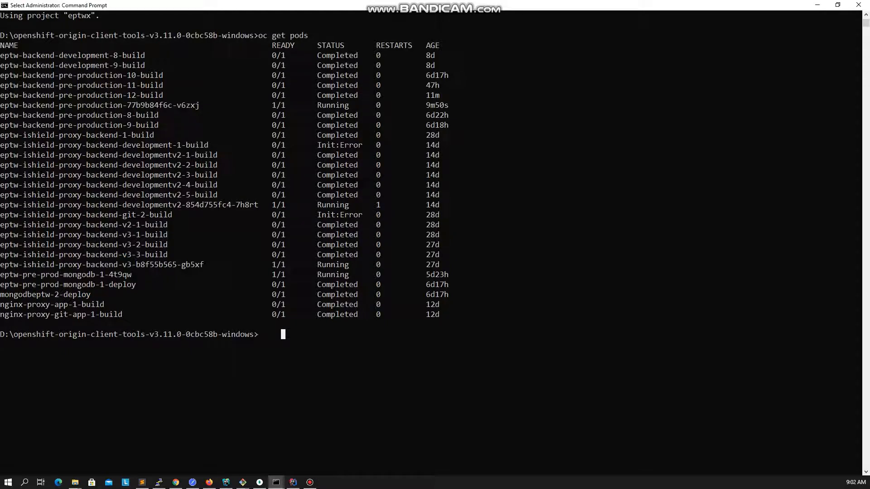
Run oc port-forward eptw-pre-prod-mongodb-1-4t9qw 57017:27017
type("oc port-for")
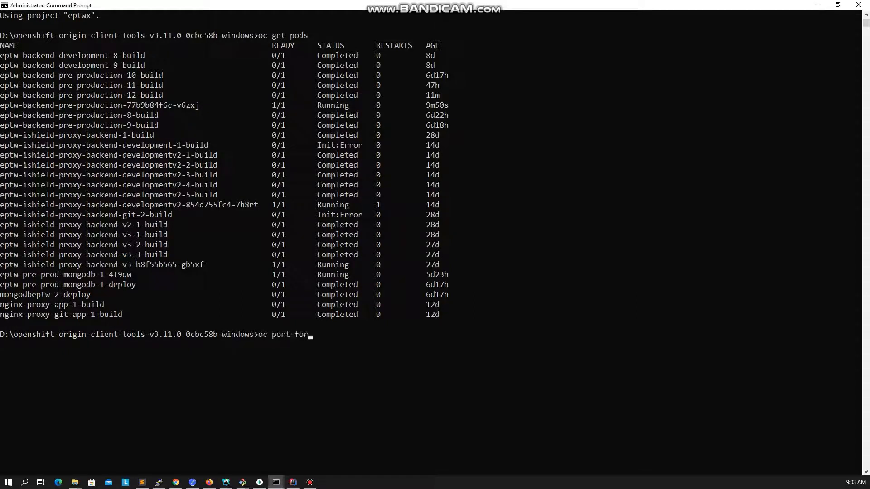
type("ward")
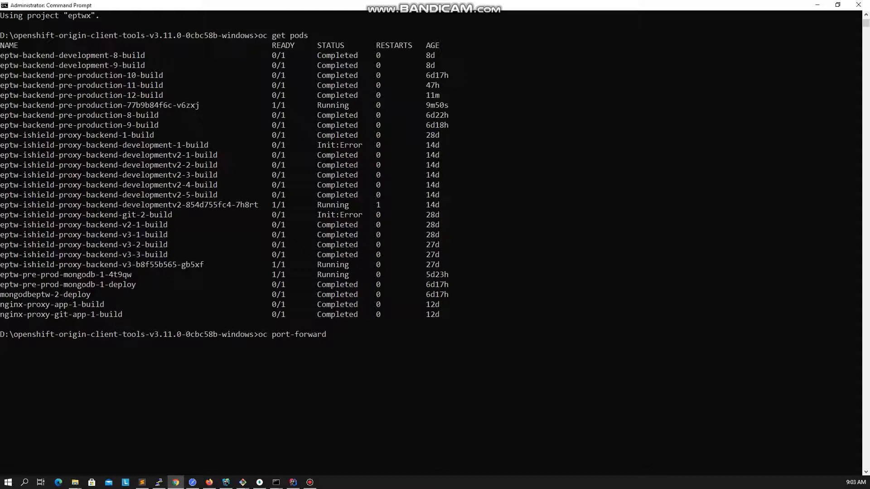
type("eptw-pre-prod-mongodb-1-4t9qw")
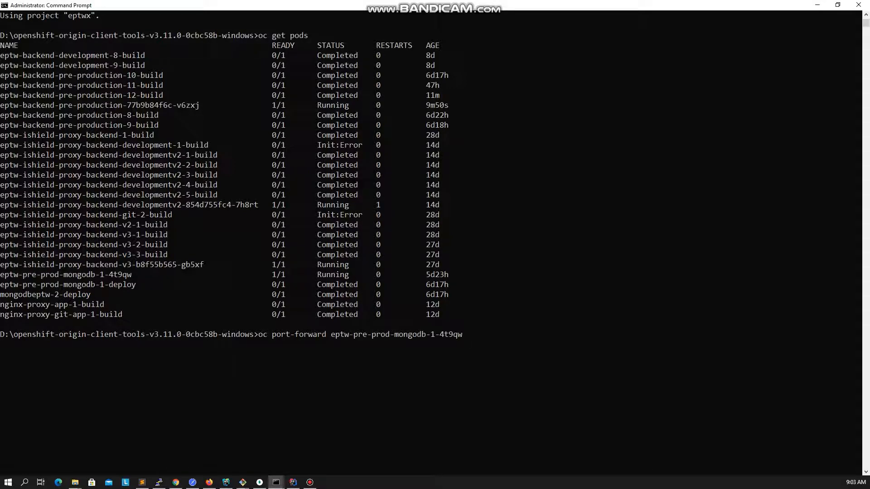
type("570")
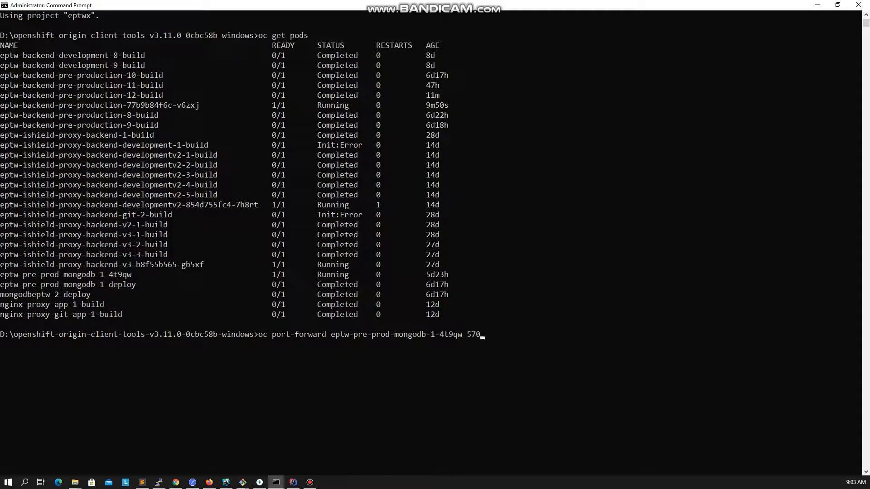
type("12")
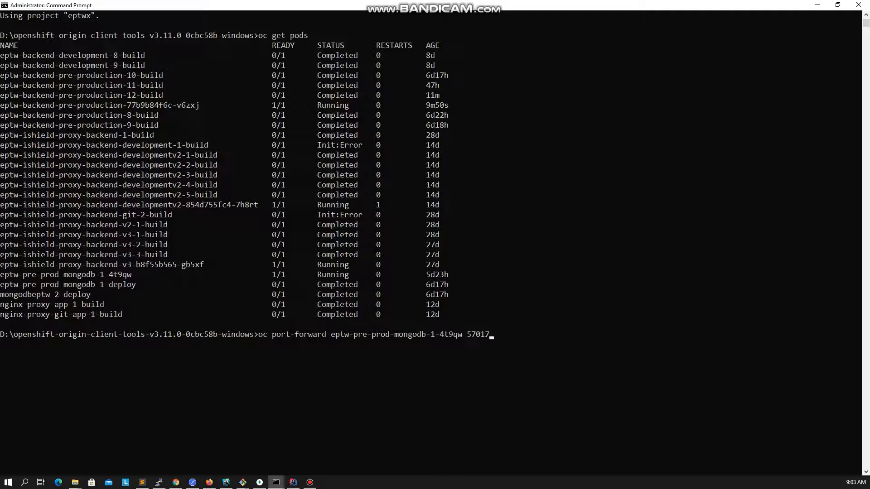
type(":")
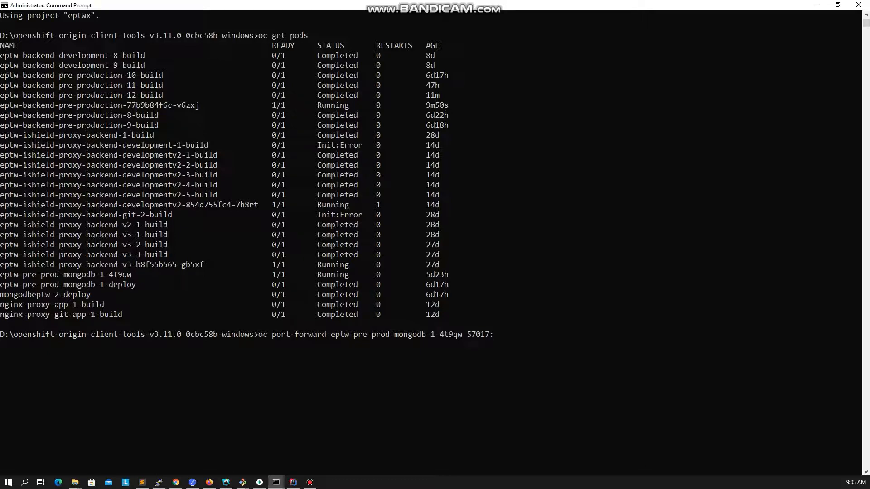
type("2")
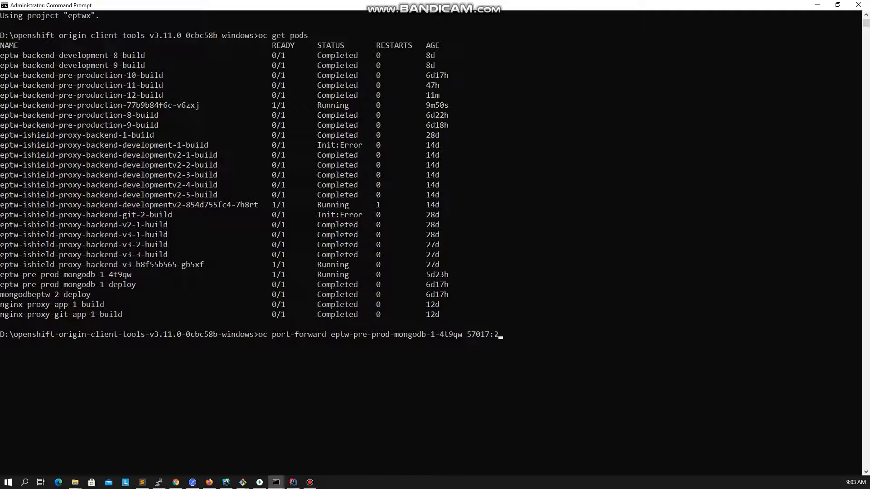
type("701")
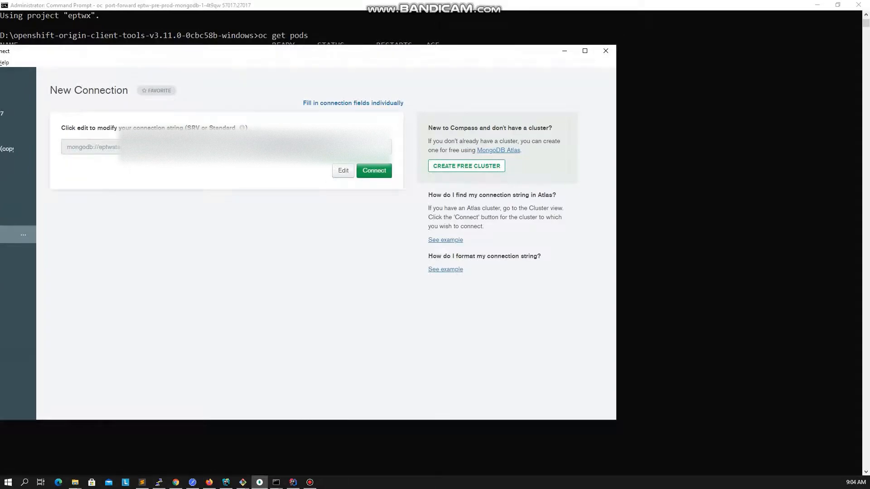
Connect MongoDB Compass to localhost:57017
left_click(373, 171)
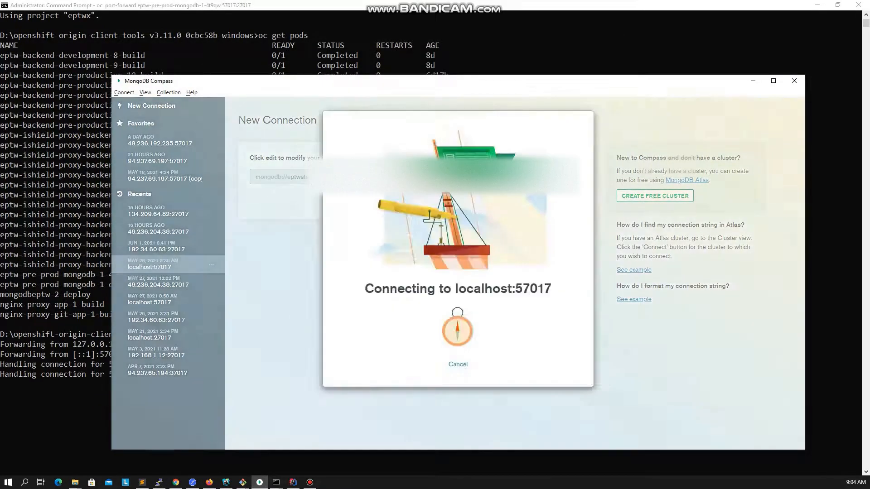